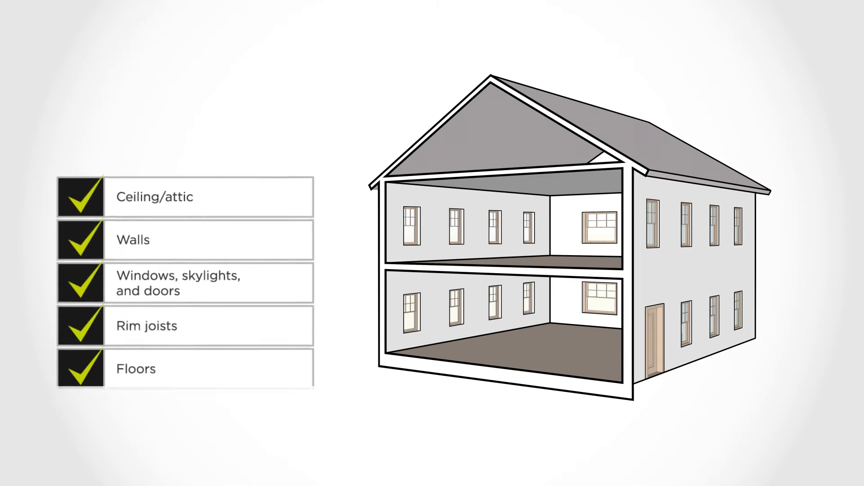
pyautogui.scroll(-3)
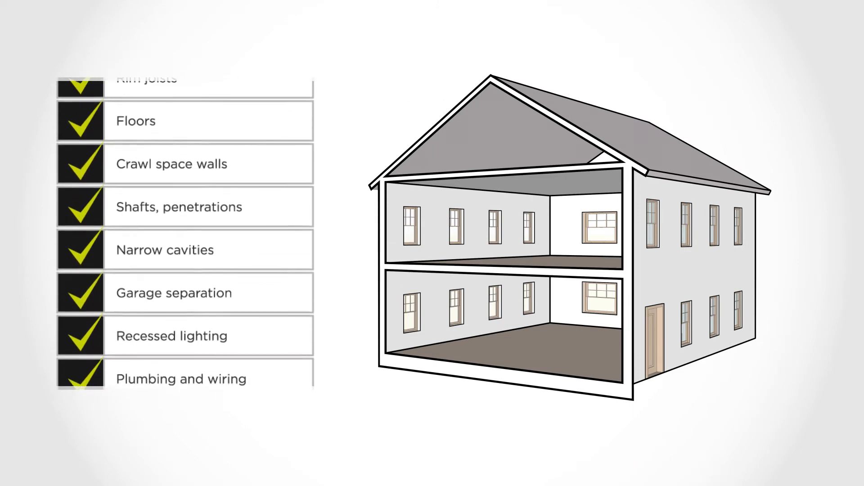